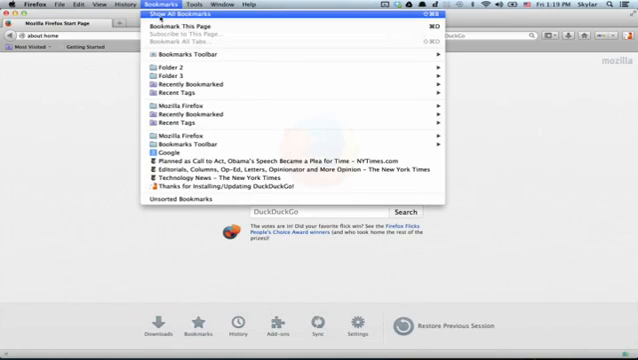
Step: Show all bookmarks in the Library window via the Bookmarks menu
left_click(184, 22)
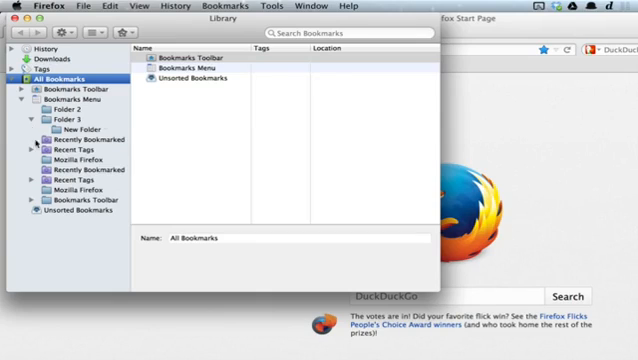
left_click(68, 100)
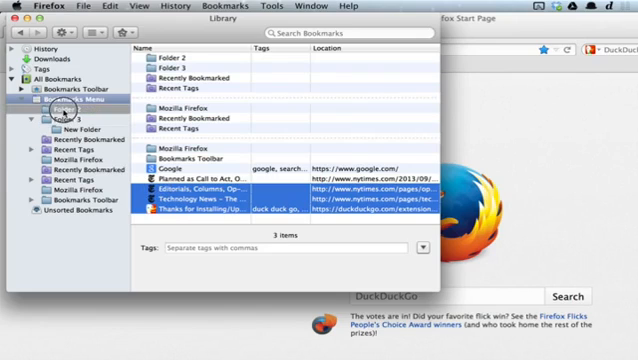
Step: Drag the last three bookmarks onto Folder 2 in the Library sidebar
left_click(200, 184)
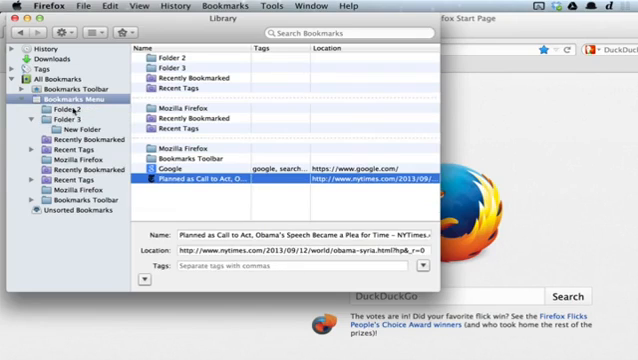